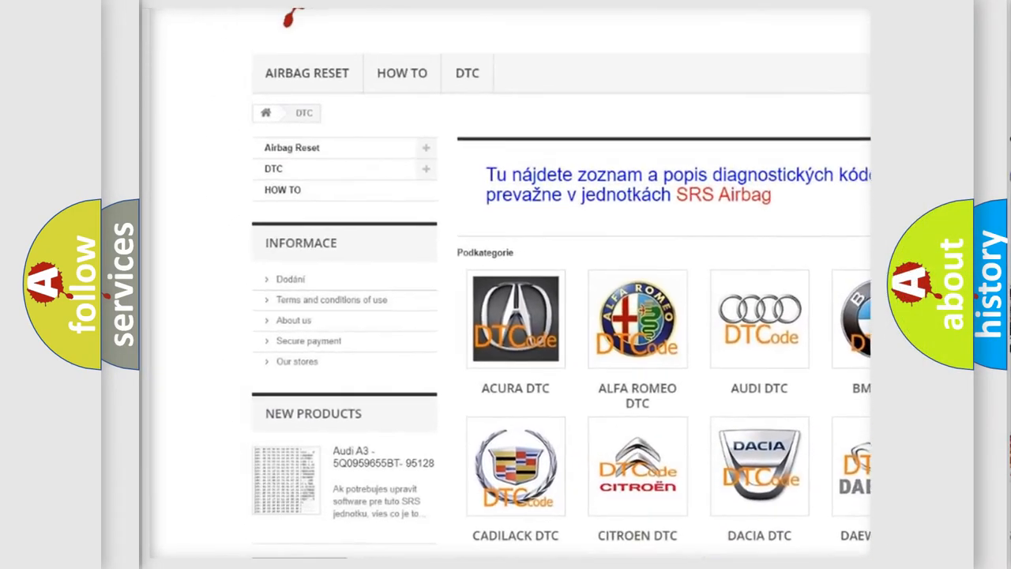
Scroll through the Acura DTC code list down to P0797 and back up.
scroll("down", 3)
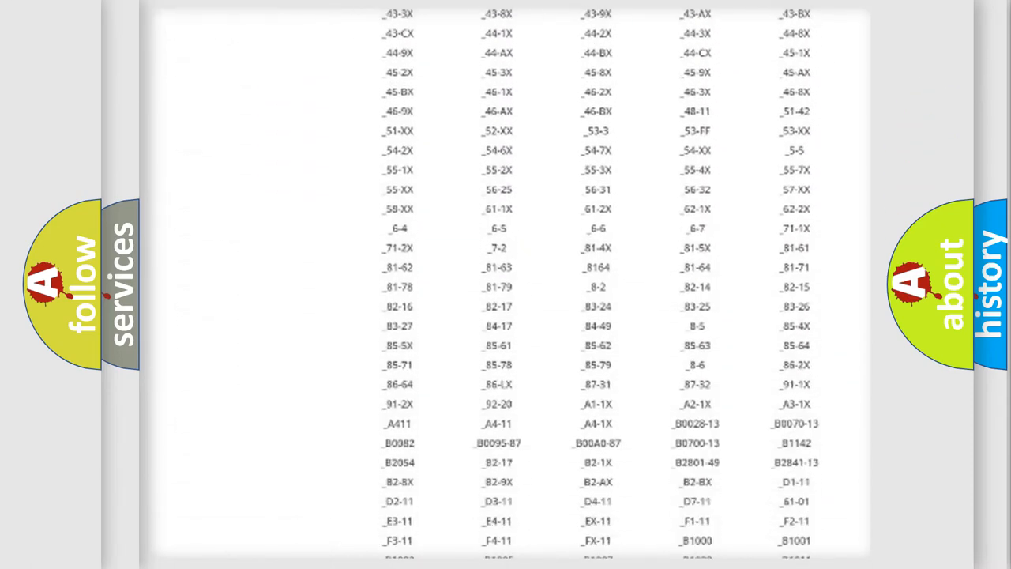
scroll("up", 3)
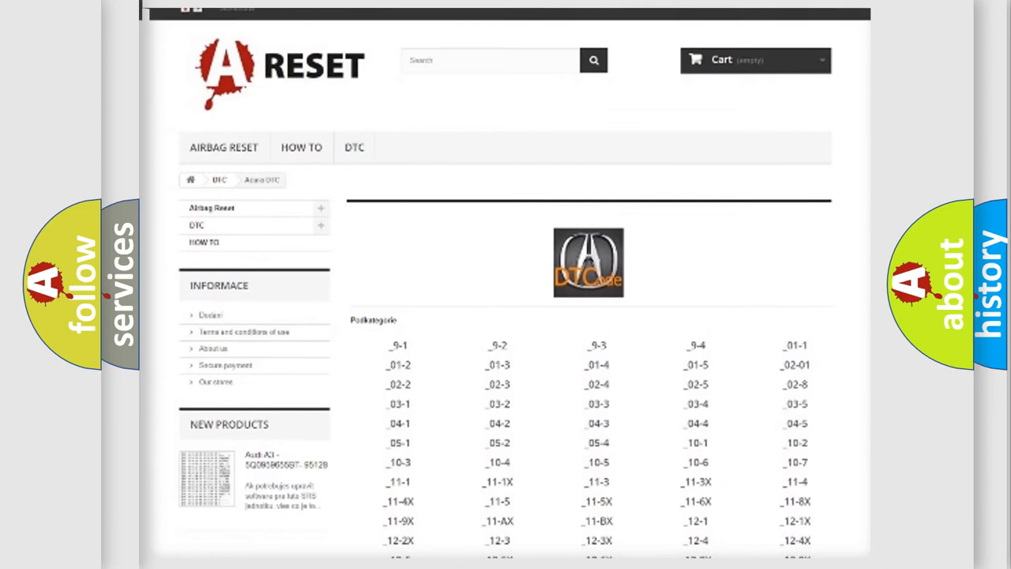
scroll("up", 3)
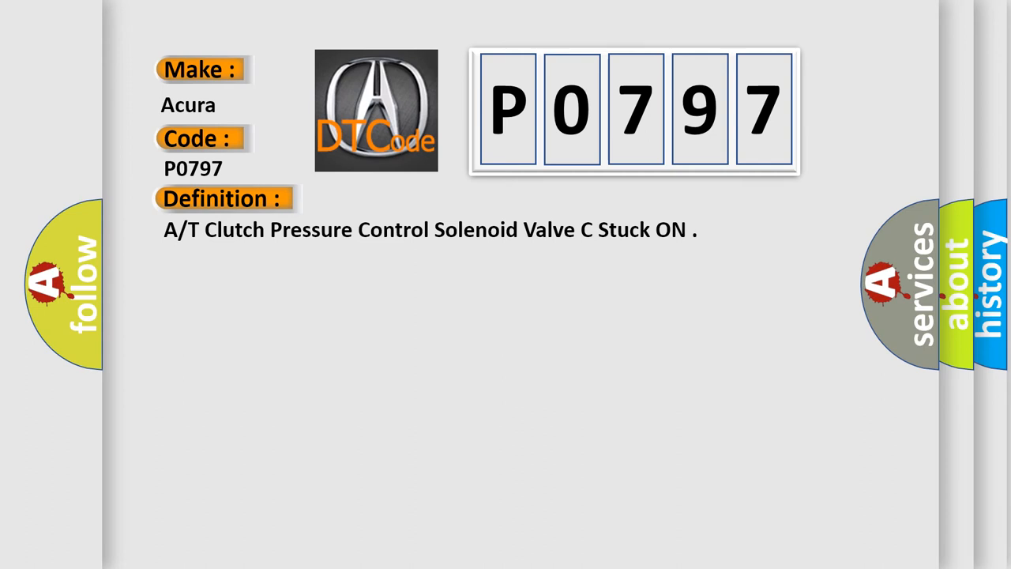
Reveal the P0797 description: transmission fluid pressure switch on, detected after 11 seconds.
left_click(411, 199)
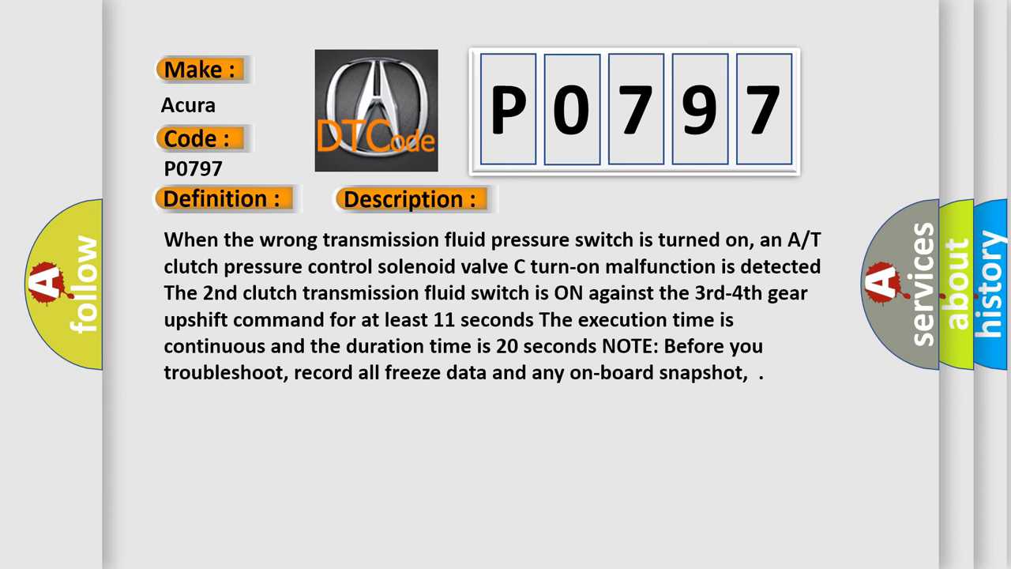